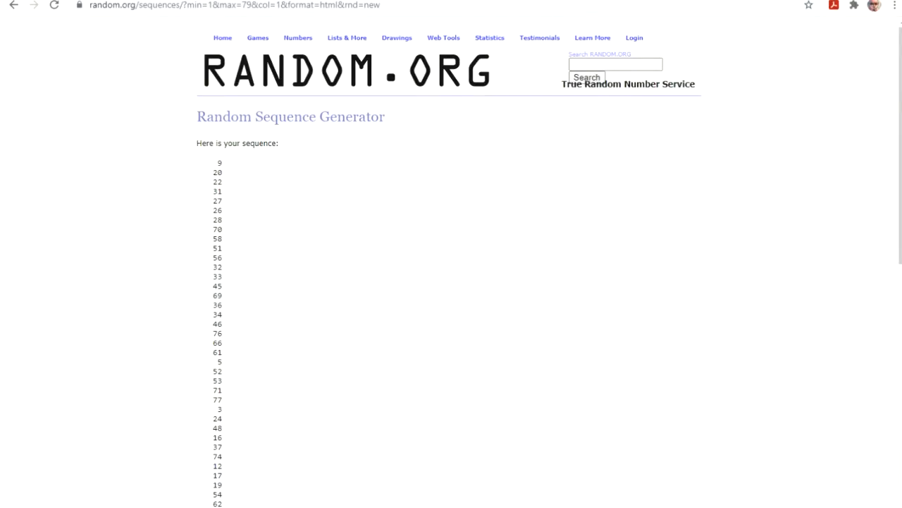
Use Again! twice to reshuffle 1–79 into a new order starting 65, 13, 39
{"action": "scroll", "scroll_direction": "down", "scroll_amount": 3}
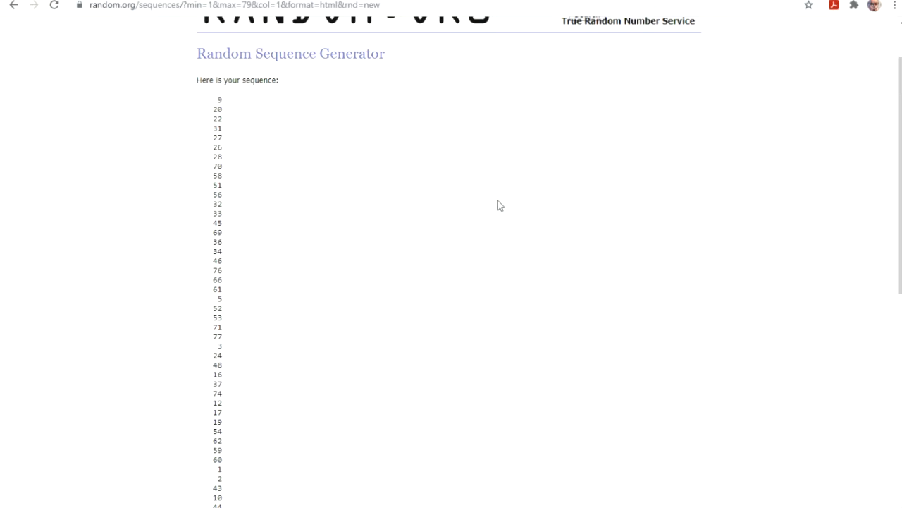
{"action": "scroll", "scroll_direction": "up", "scroll_amount": 3}
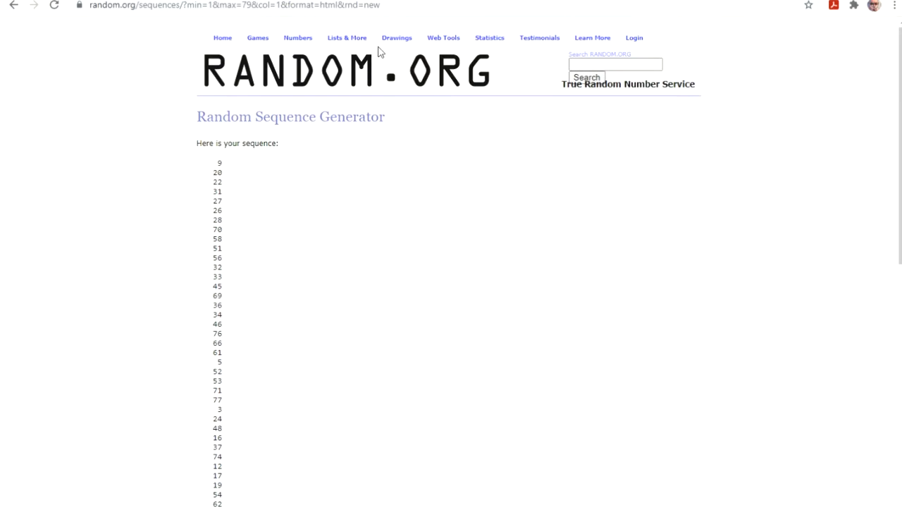
{"action": "mouse_move", "coordinate": [485, 224]}
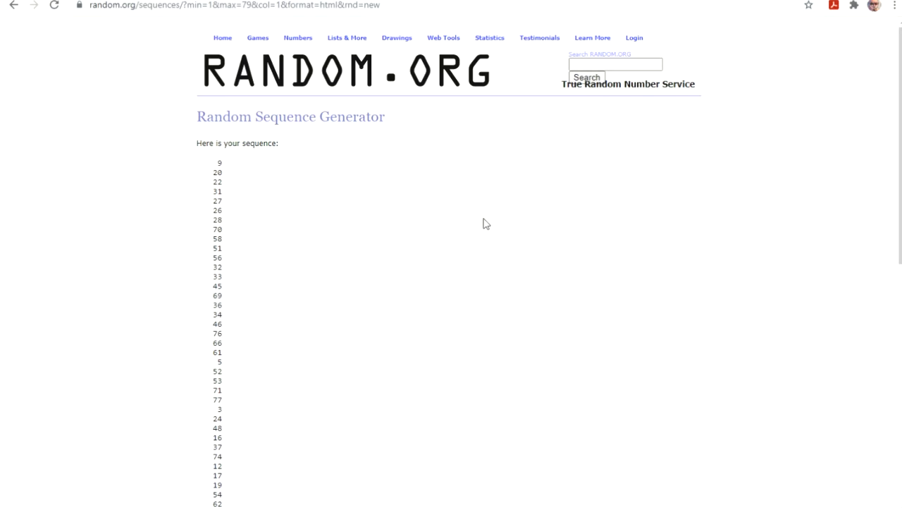
{"action": "mouse_move", "coordinate": [219, 97]}
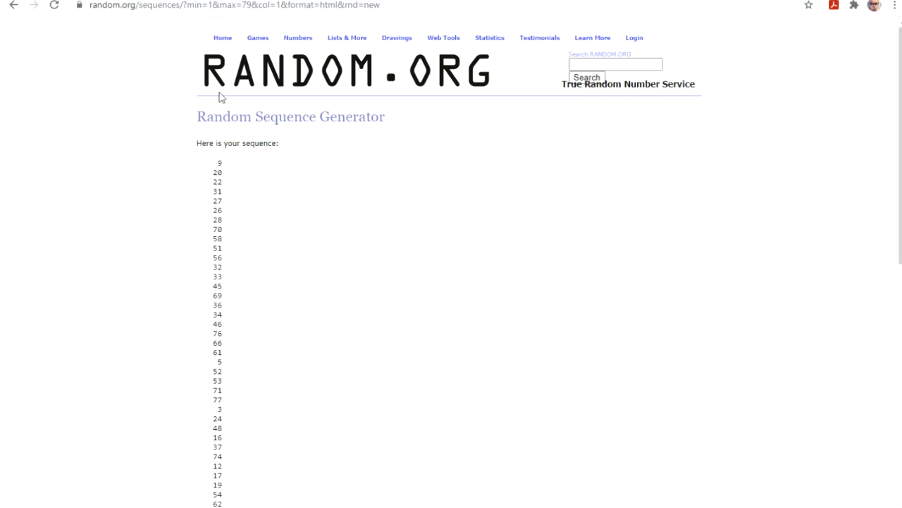
{"action": "scroll", "scroll_direction": "down", "scroll_amount": 3}
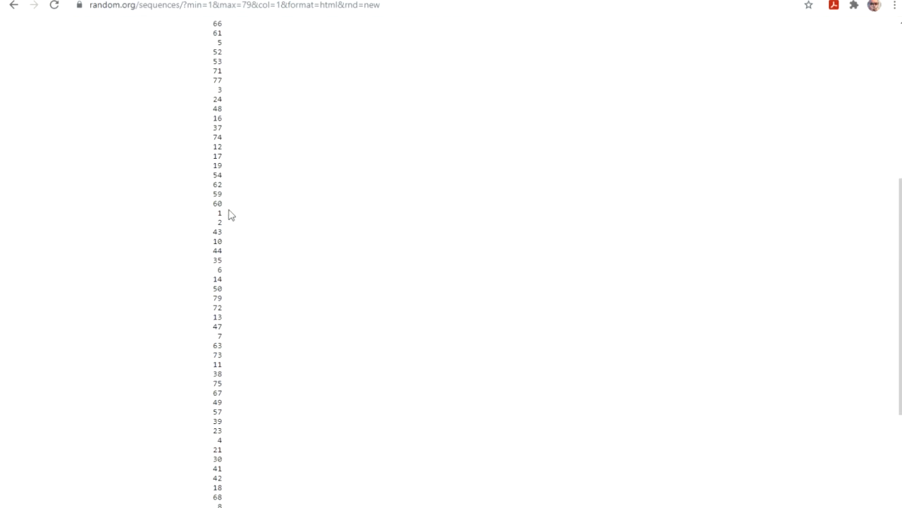
{"action": "scroll", "scroll_direction": "up", "scroll_amount": 3}
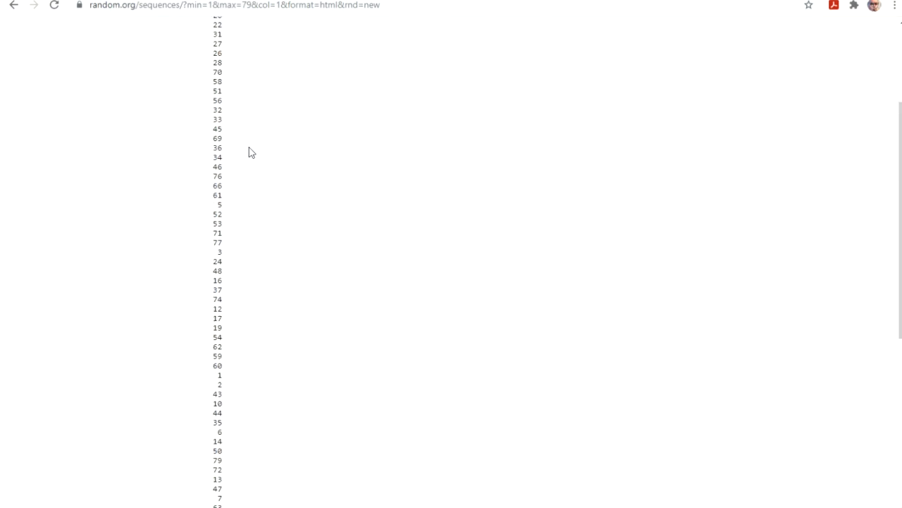
{"action": "scroll", "scroll_direction": "up", "scroll_amount": 3}
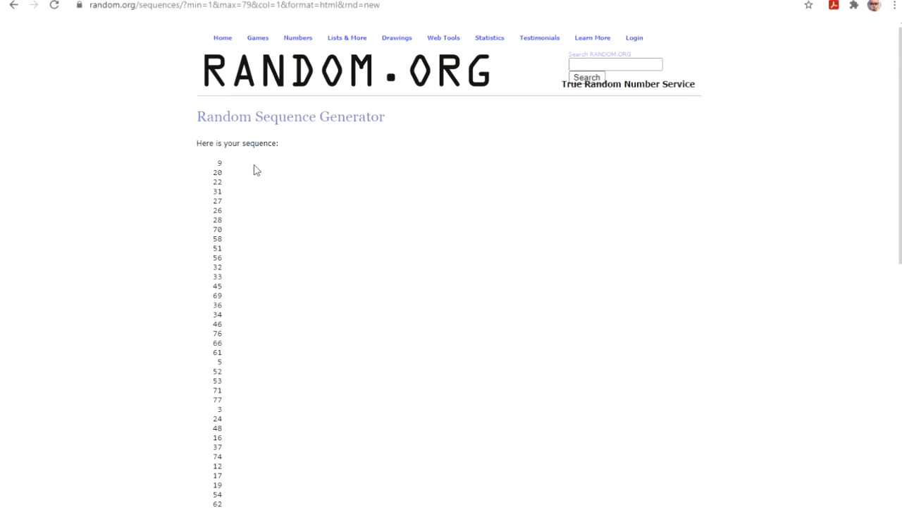
{"action": "scroll", "scroll_direction": "down", "scroll_amount": 3}
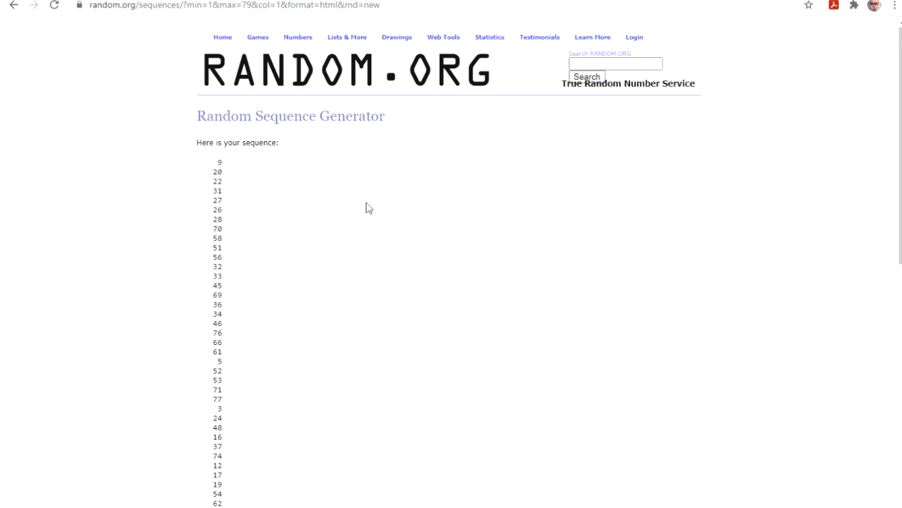
{"action": "mouse_move", "coordinate": [225, 167]}
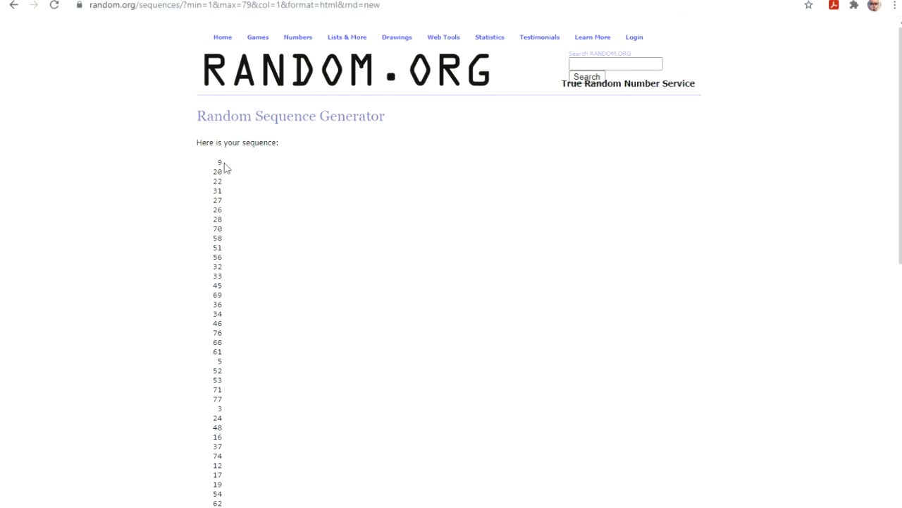
{"action": "mouse_move", "coordinate": [225, 245]}
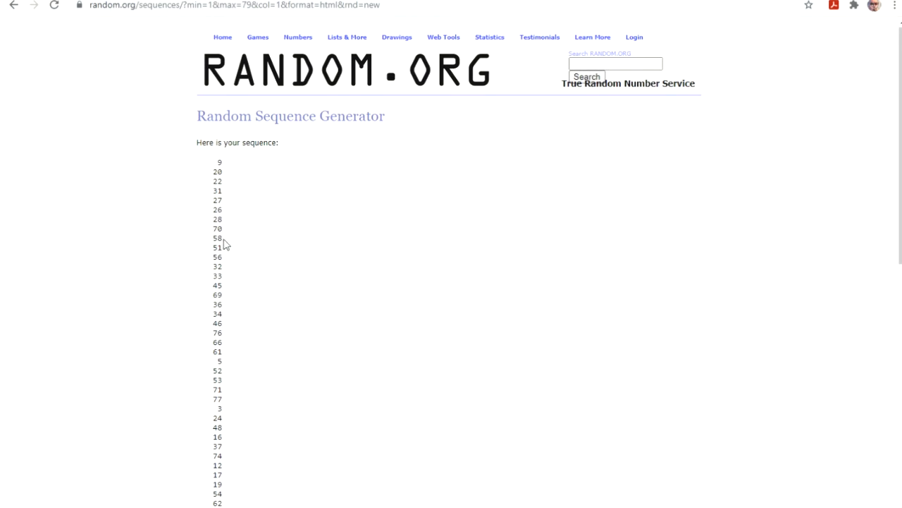
{"action": "mouse_move", "coordinate": [292, 258]}
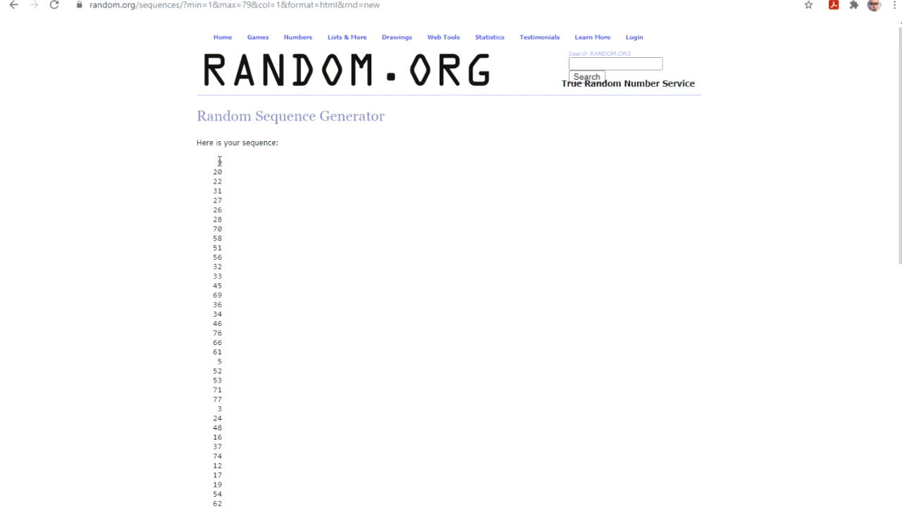
{"action": "mouse_move", "coordinate": [237, 221]}
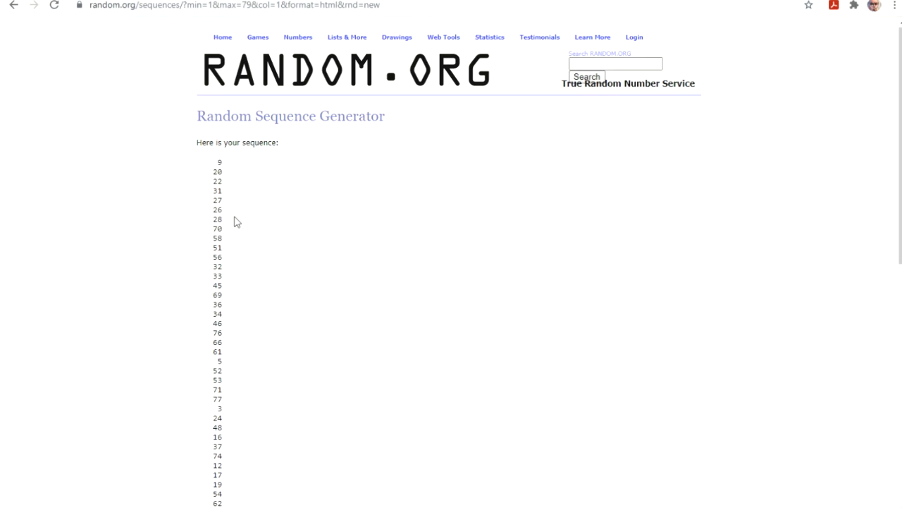
{"action": "scroll", "scroll_direction": "down", "scroll_amount": 3}
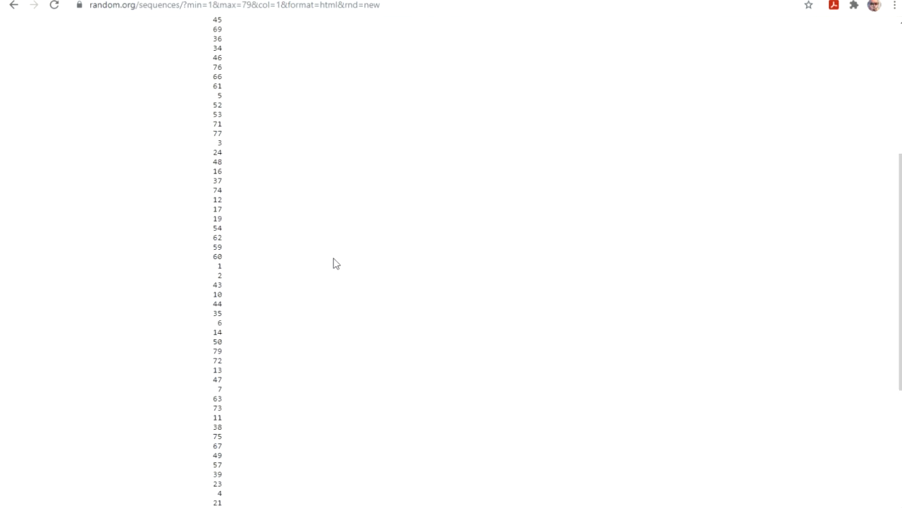
{"action": "scroll", "scroll_direction": "down", "scroll_amount": 3}
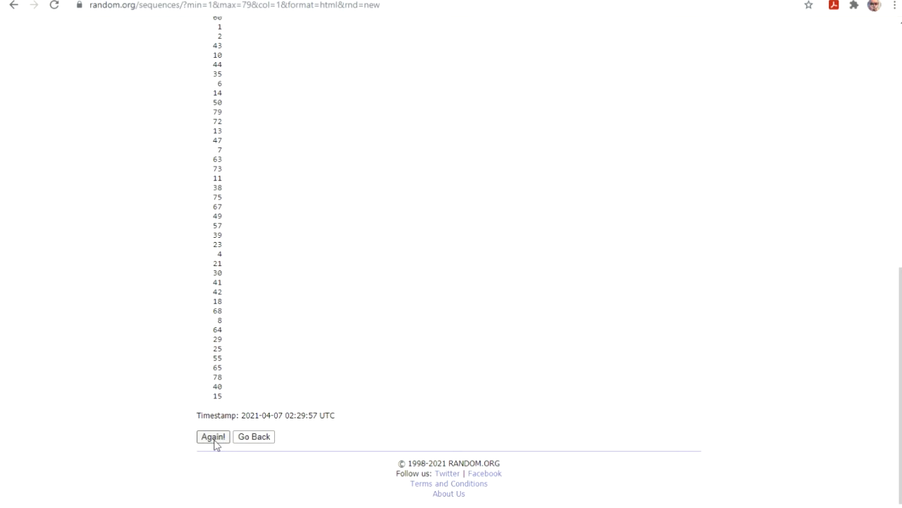
{"action": "left_click", "coordinate": [212, 436]}
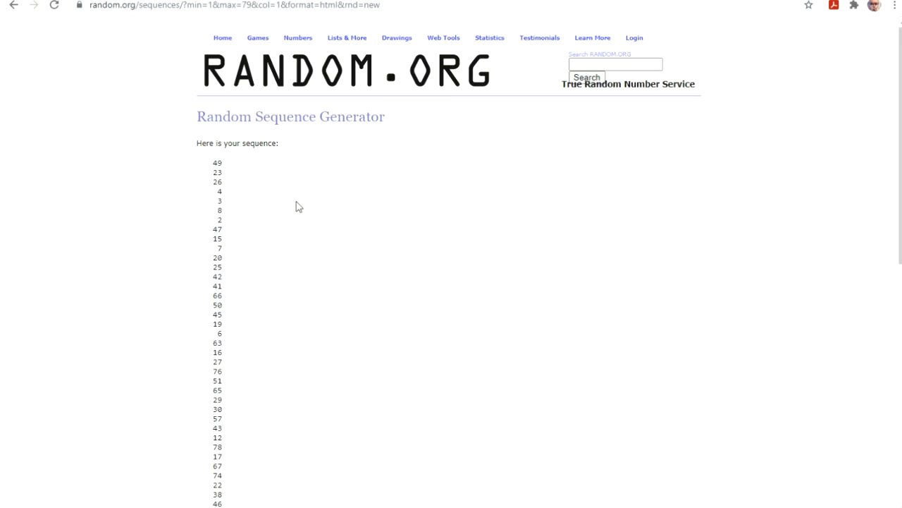
{"action": "scroll", "scroll_direction": "down", "scroll_amount": 3}
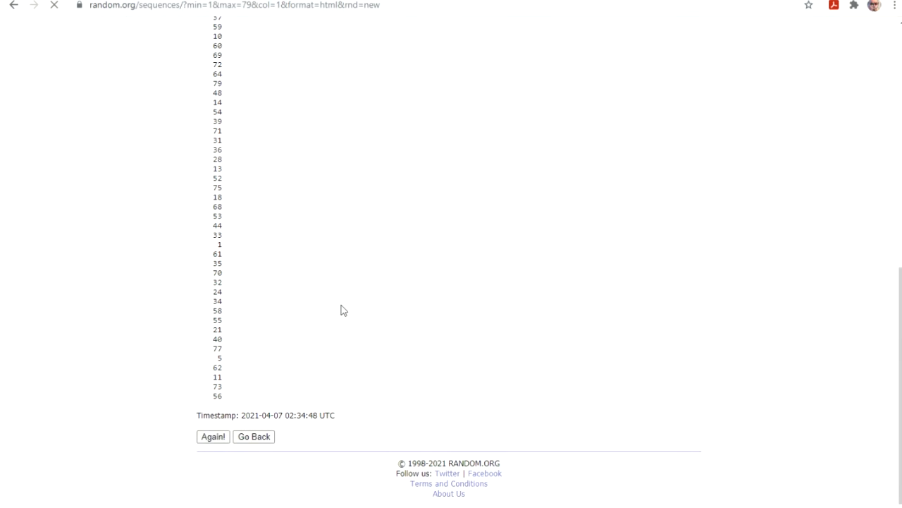
{"action": "left_click", "coordinate": [213, 435]}
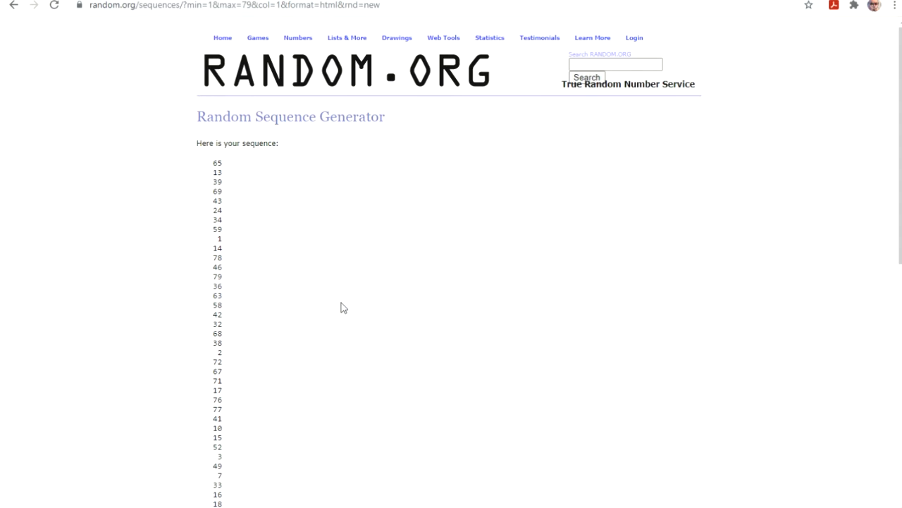
{"action": "scroll", "scroll_direction": "down", "scroll_amount": 3}
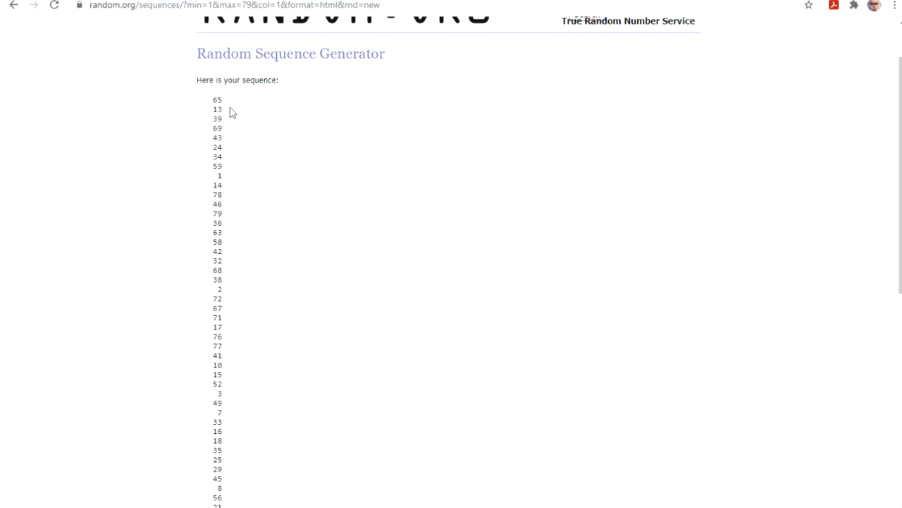
{"action": "mouse_move", "coordinate": [226, 106]}
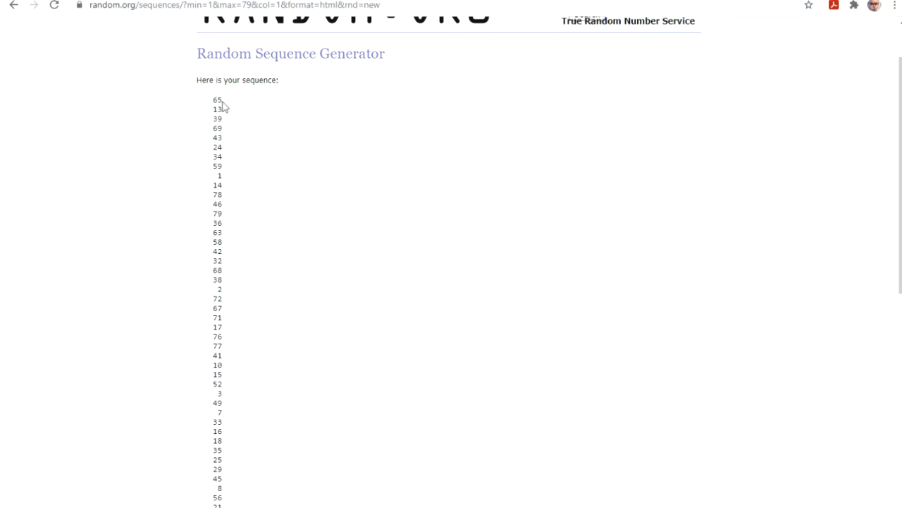
{"action": "mouse_move", "coordinate": [214, 110]}
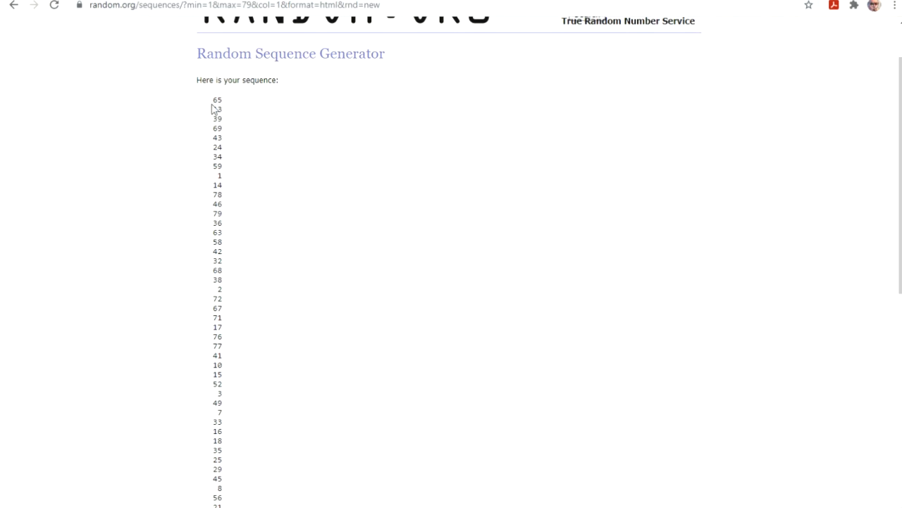
Drag-select the top seven numbers of the sequence, from 65 down to 34
{"action": "left_click_drag", "start_coordinate": [218, 99], "coordinate": [218, 120]}
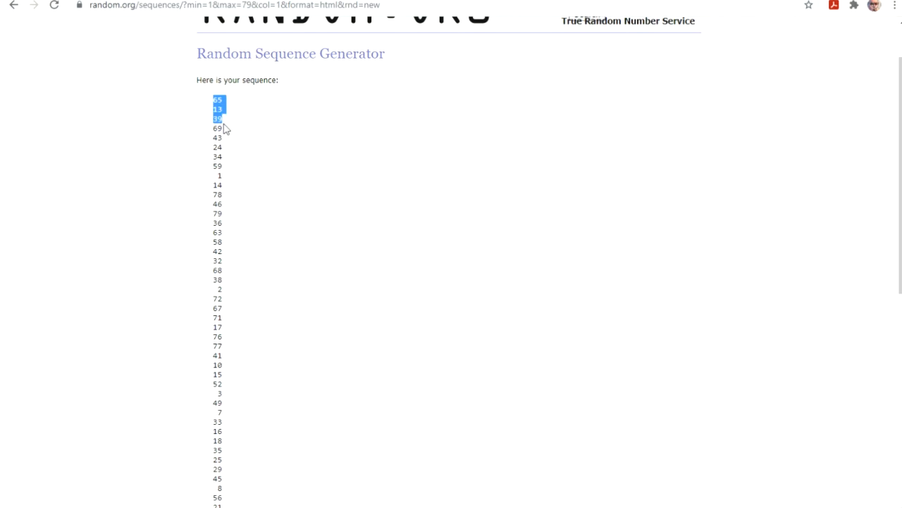
{"action": "left_click_drag", "start_coordinate": [217, 109], "coordinate": [217, 157]}
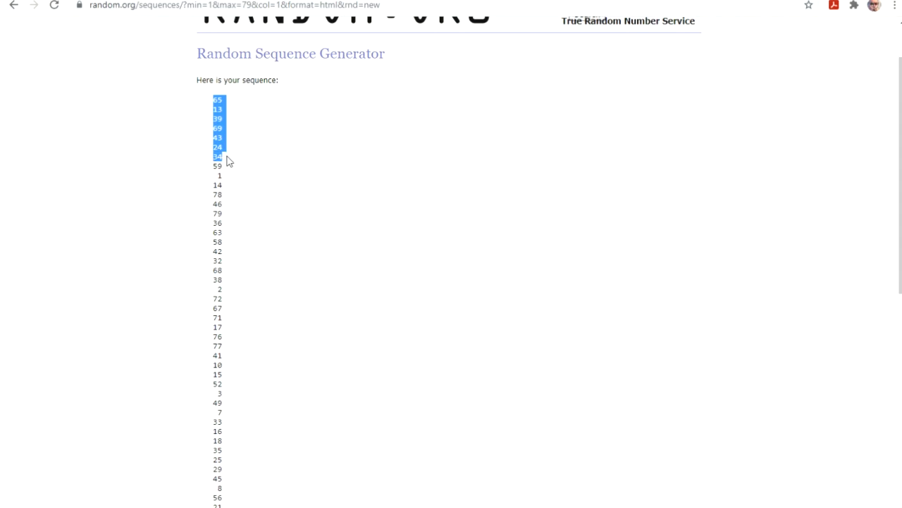
{"action": "mouse_move", "coordinate": [238, 163]}
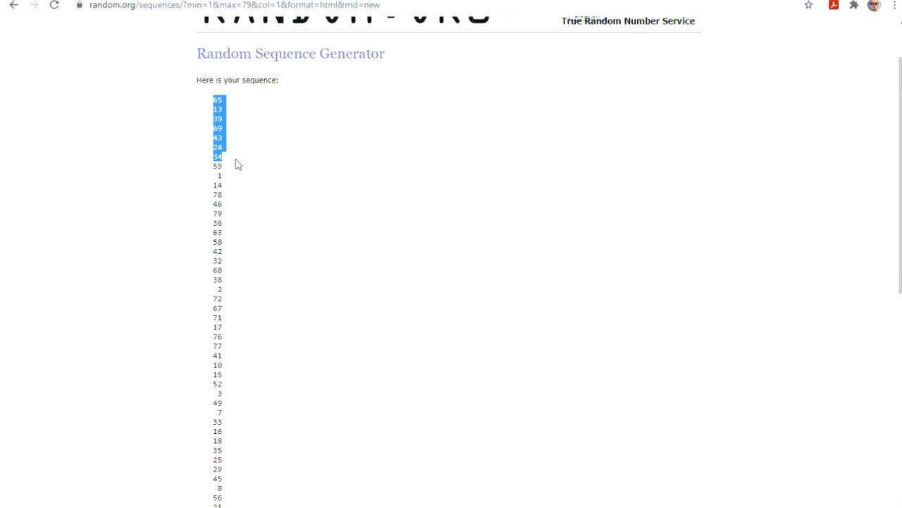
{"action": "mouse_move", "coordinate": [215, 111]}
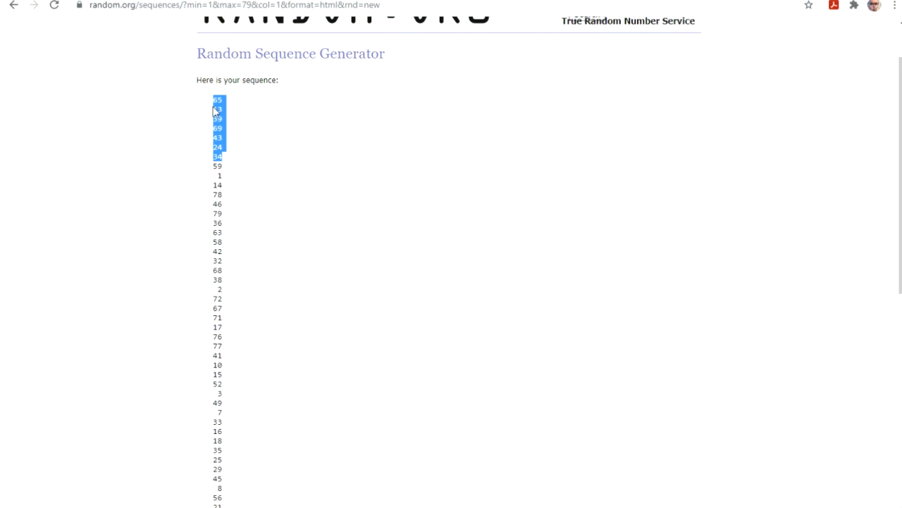
{"action": "scroll", "scroll_direction": "up", "scroll_amount": 3}
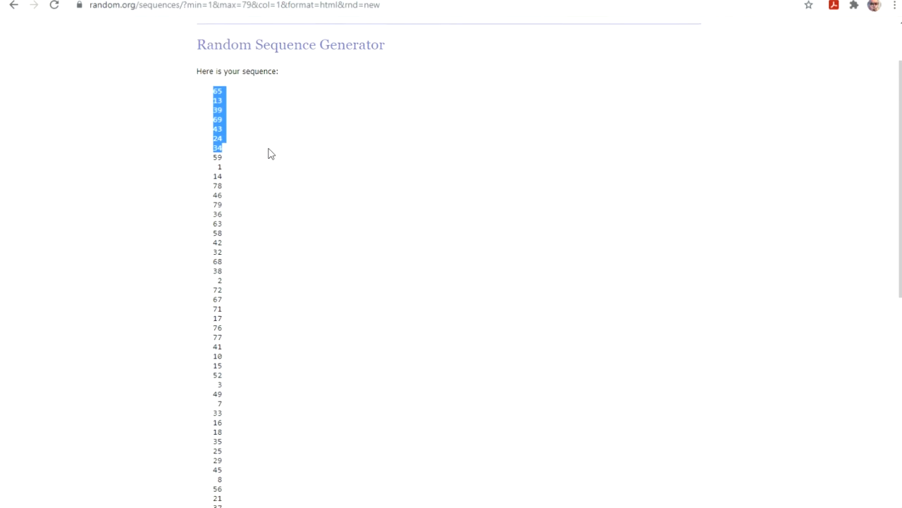
{"action": "scroll", "scroll_direction": "down", "scroll_amount": 3}
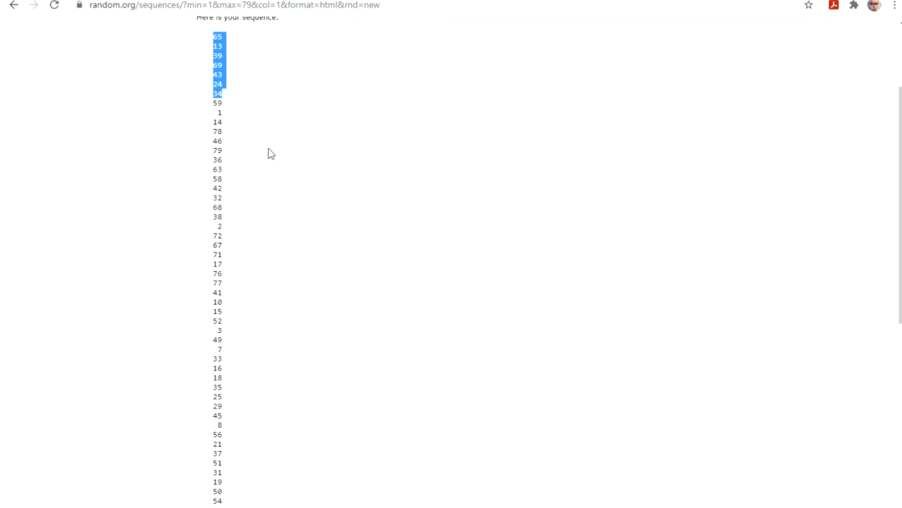
{"action": "mouse_move", "coordinate": [242, 76]}
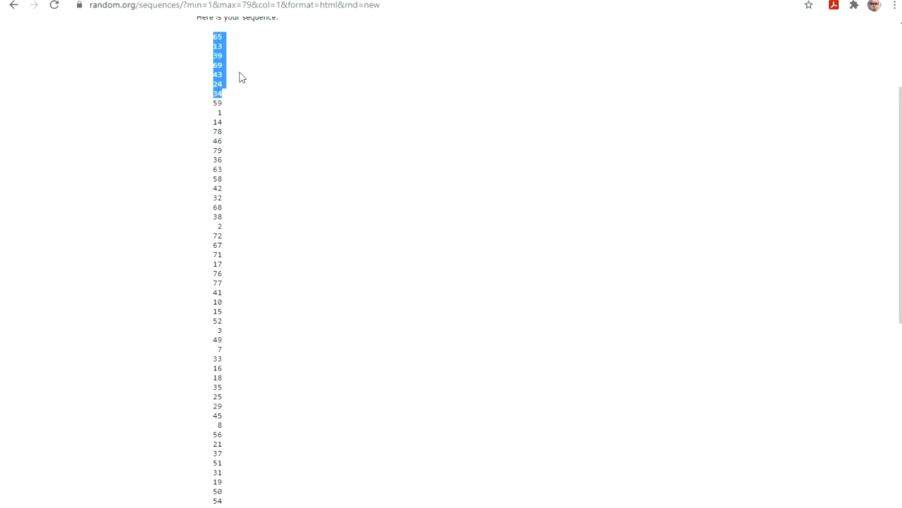
{"action": "mouse_move", "coordinate": [234, 372]}
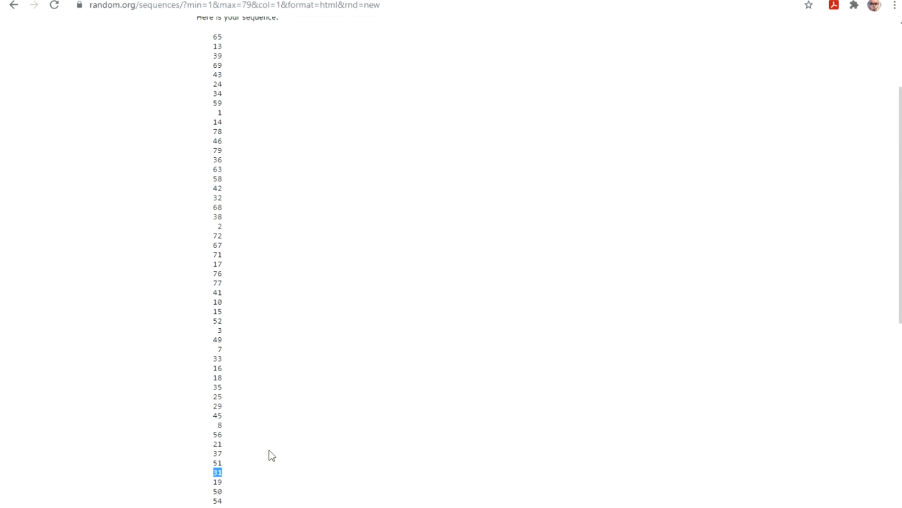
{"action": "mouse_move", "coordinate": [275, 368]}
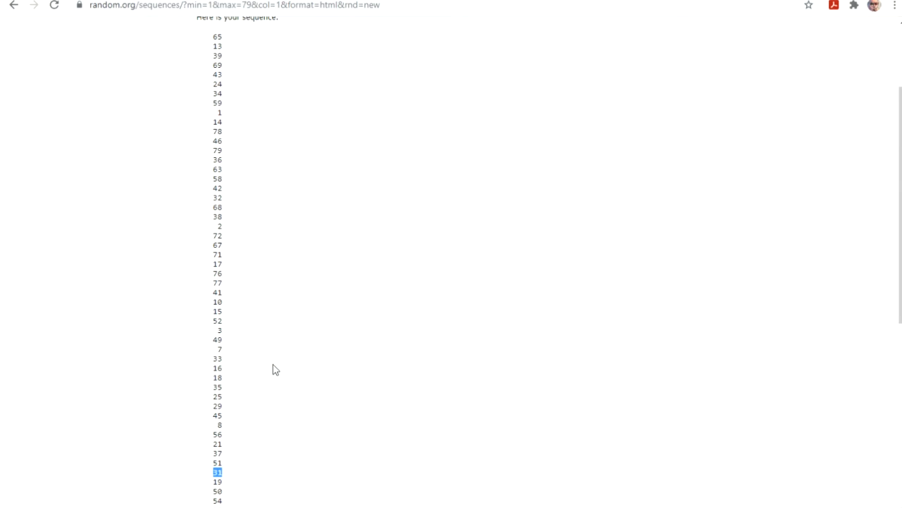